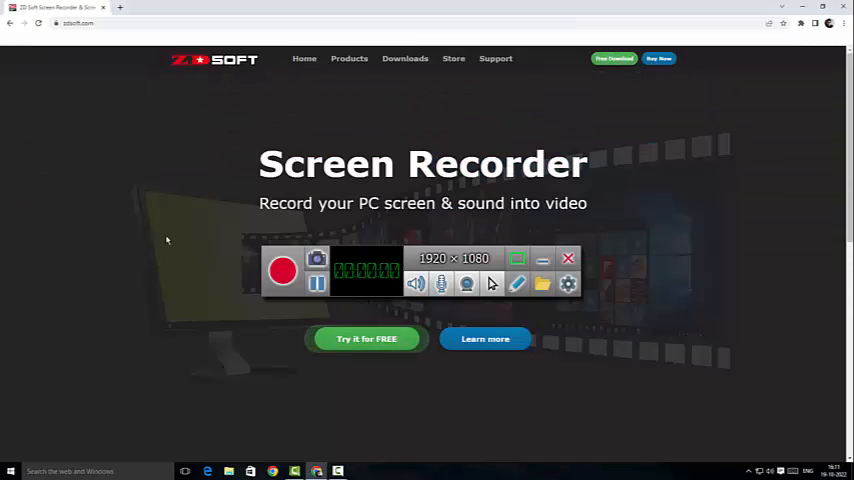
pyautogui.moveTo(132, 230)
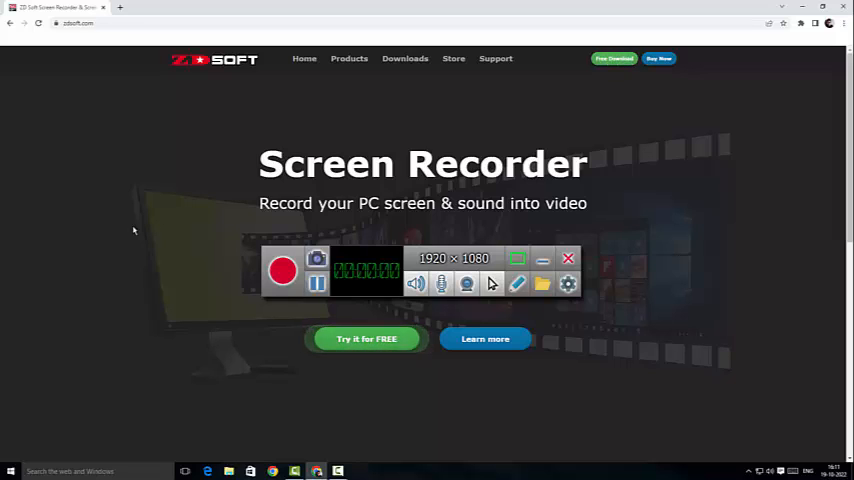
pyautogui.moveTo(348, 58)
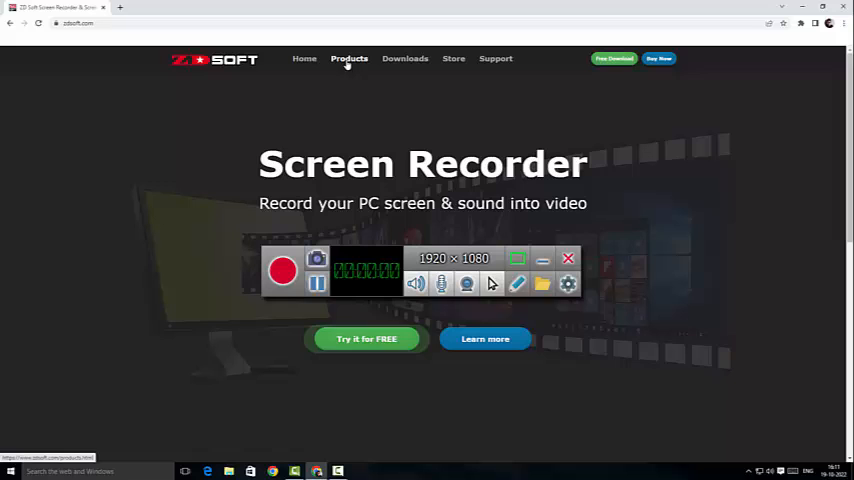
# - Browse the zdsoft.com Products page listing Screen Recorder and Screen Recorder SDK
pyautogui.click(348, 58)
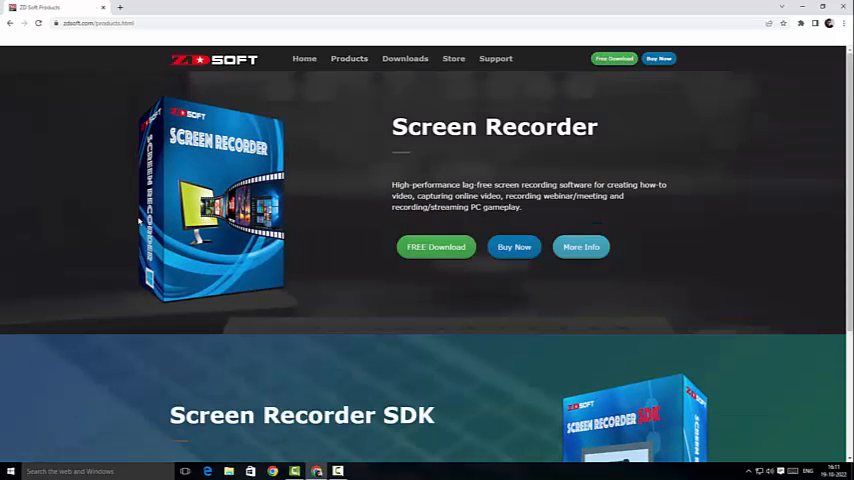
pyautogui.scroll(-3)
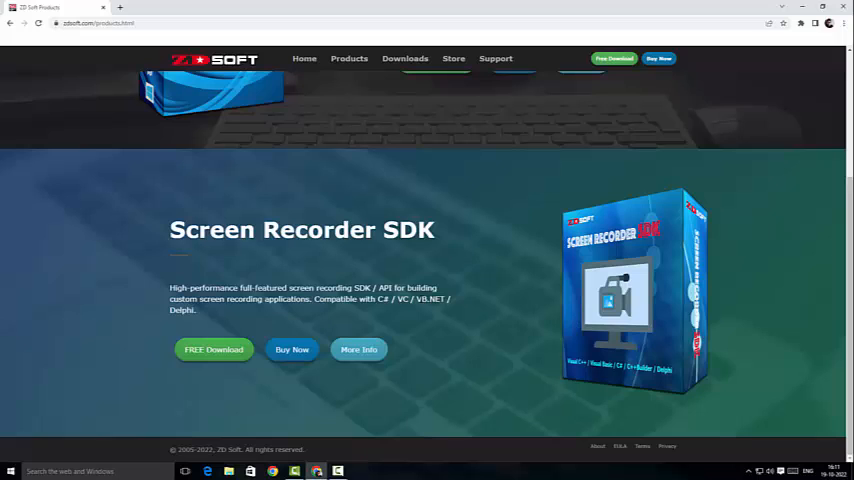
pyautogui.scroll(3)
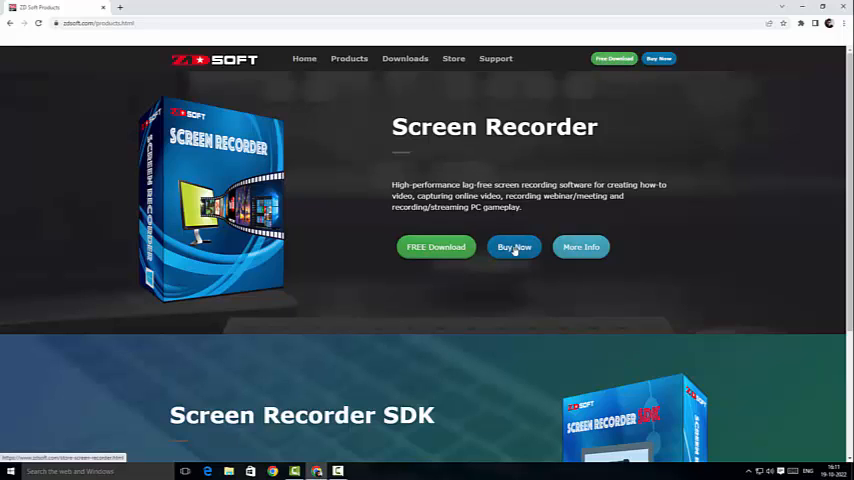
# - Go to the Purchase Screen Recorder page with the free trial, $39 and $58 plans
pyautogui.click(514, 246)
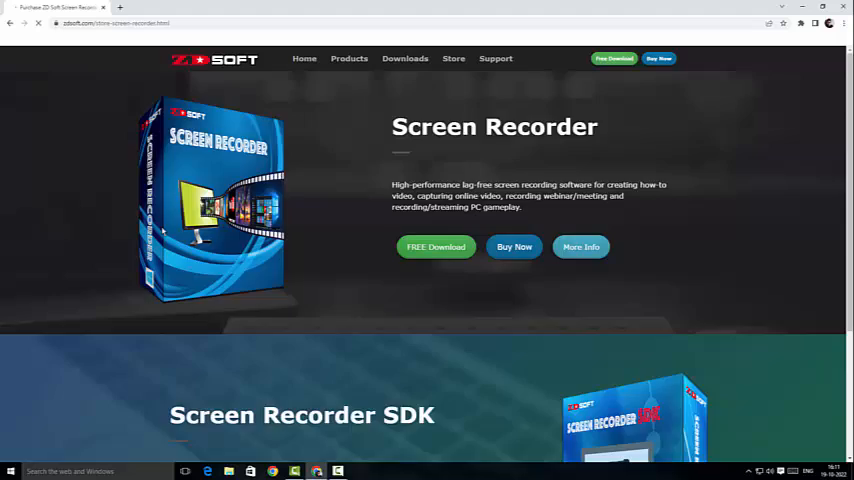
pyautogui.click(514, 246)
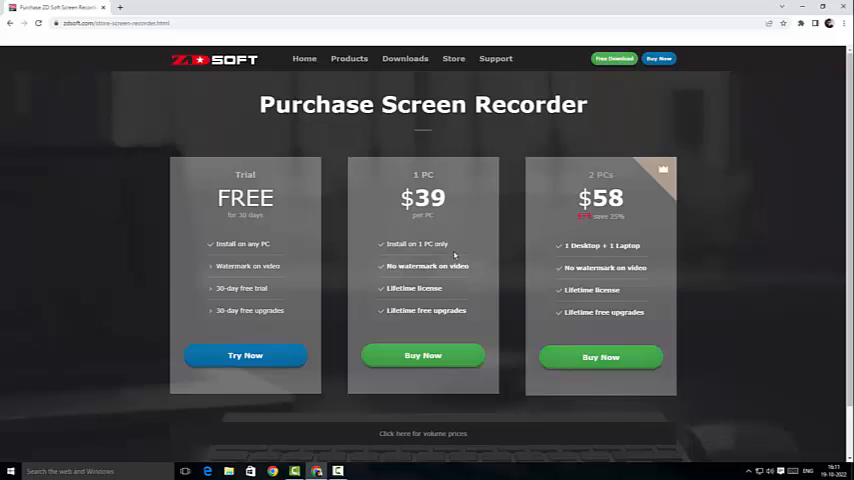
pyautogui.moveTo(210, 250)
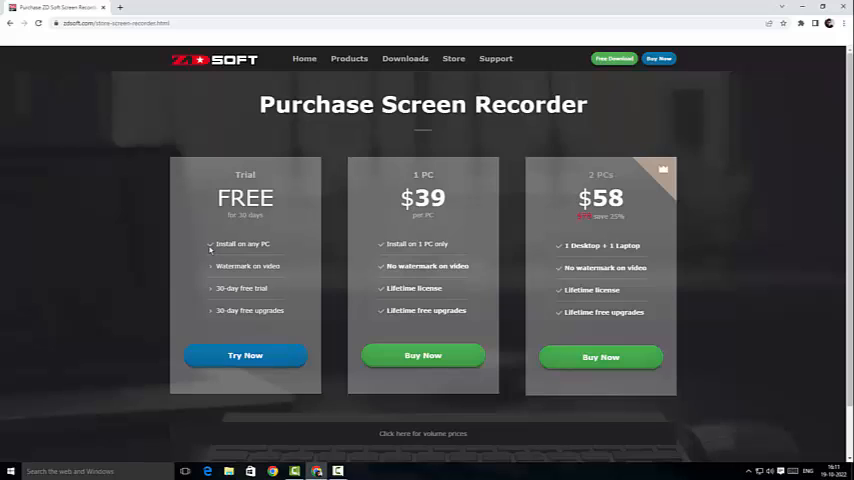
pyautogui.moveTo(196, 264)
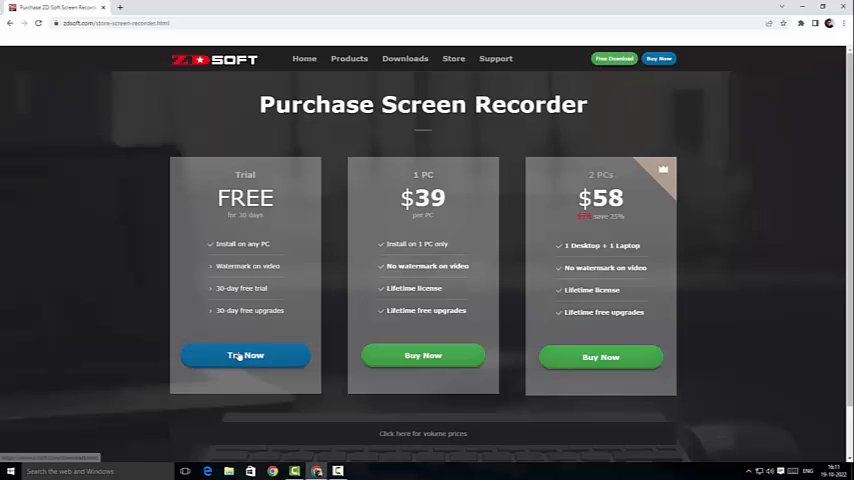
# - Download the Screen Recorder 11.5.6 EXE installer from the free trial page
pyautogui.click(404, 58)
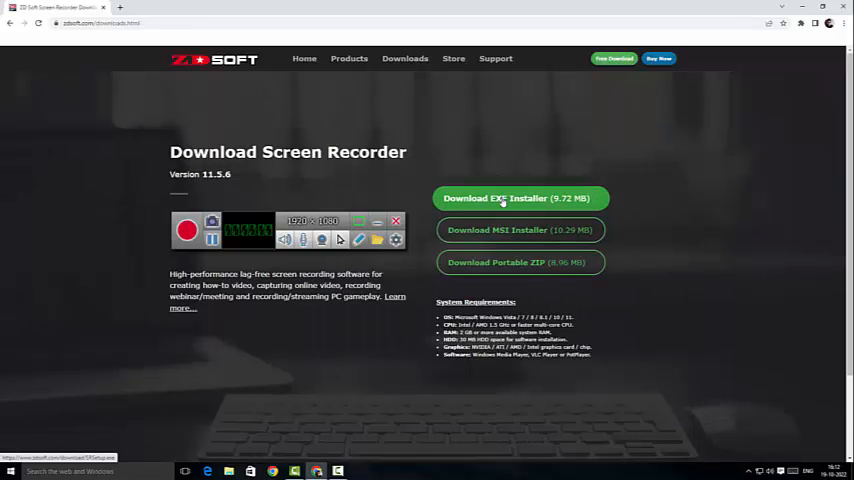
pyautogui.click(504, 198)
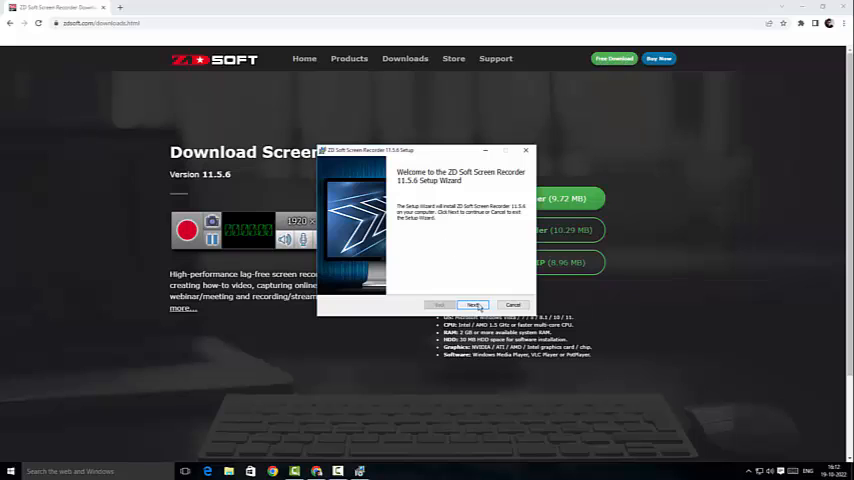
# - Install ZD Soft Screen Recorder 11.5.6 with the license accepted and default folder, then launch it
pyautogui.click(472, 304)
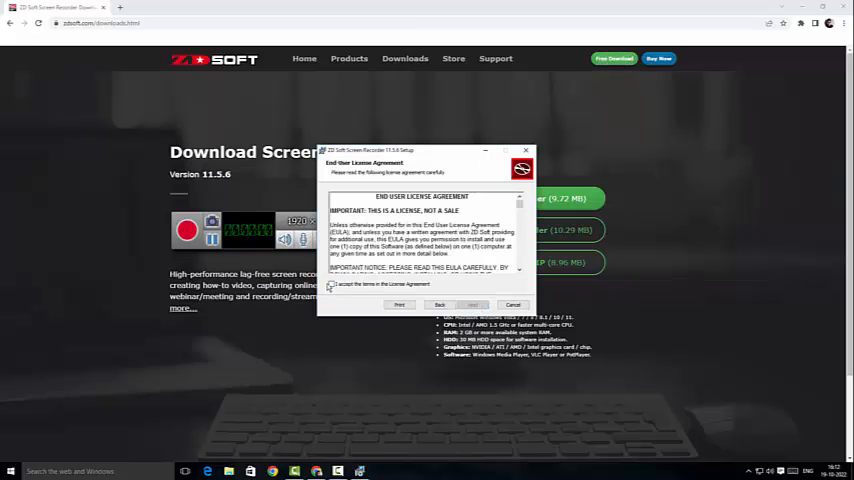
pyautogui.click(332, 284)
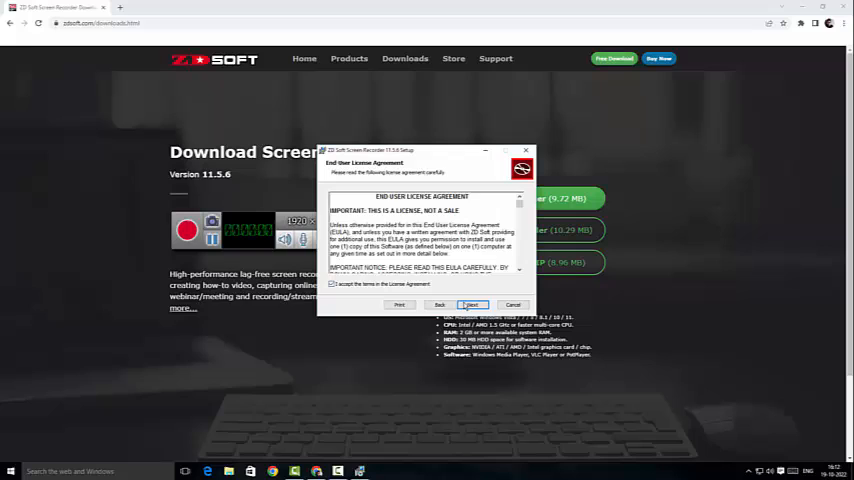
pyautogui.click(470, 304)
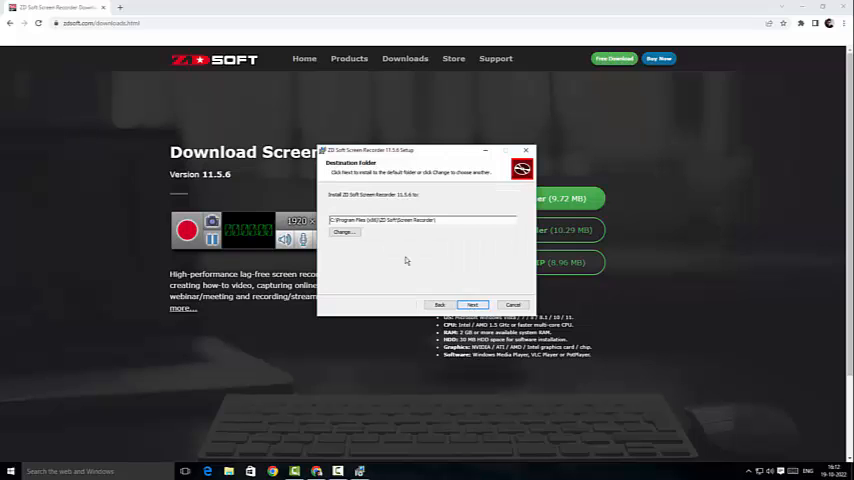
pyautogui.click(472, 304)
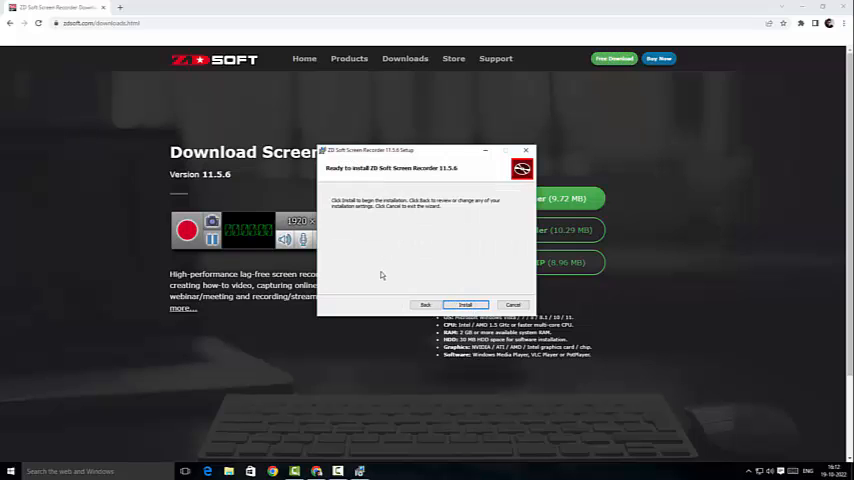
pyautogui.click(466, 304)
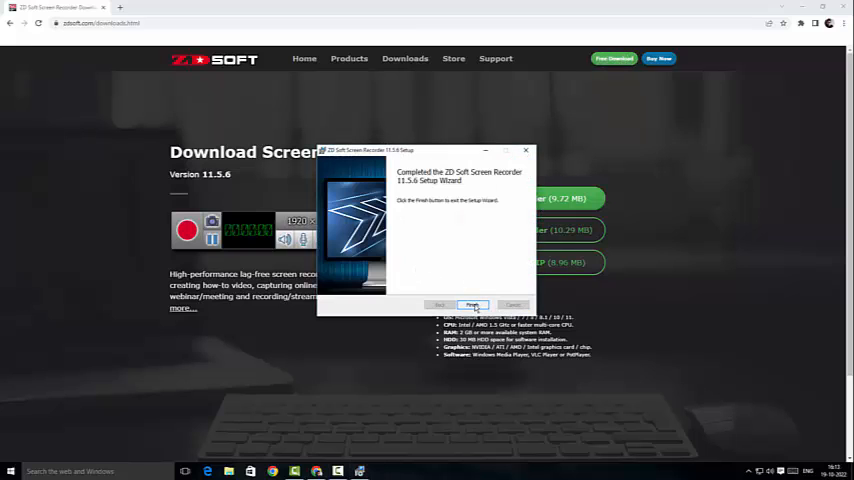
pyautogui.click(472, 304)
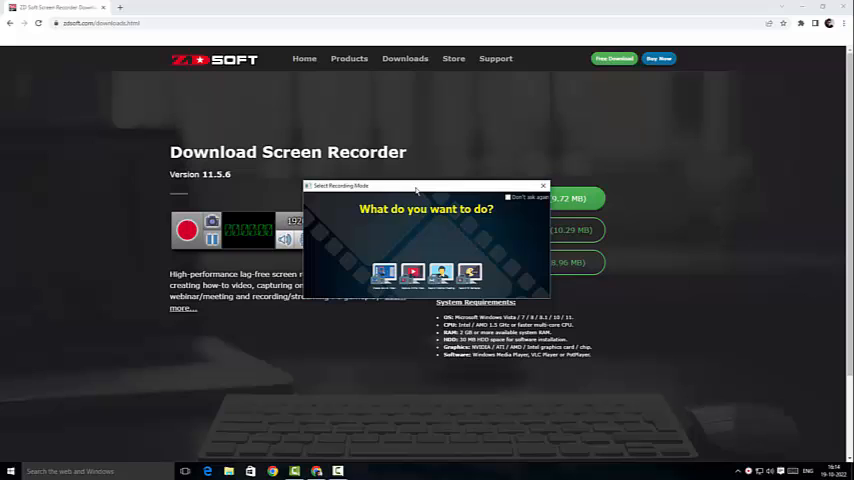
pyautogui.moveTo(420, 186); pyautogui.dragTo(410, 116)
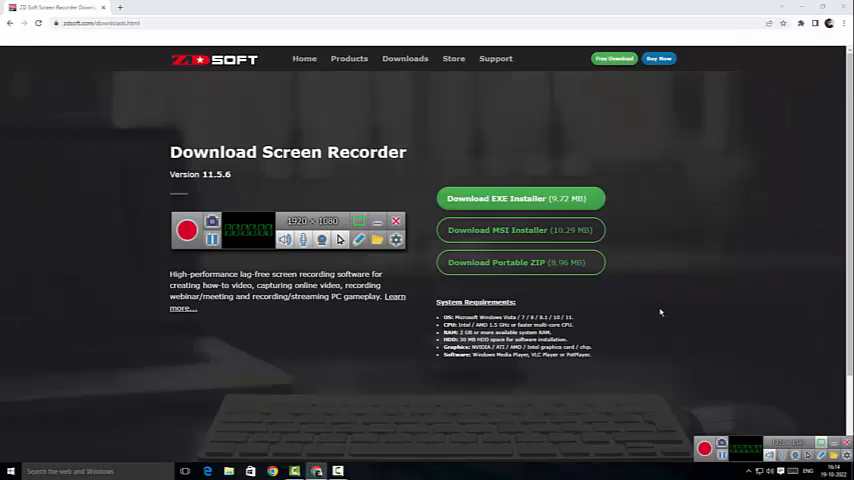
pyautogui.moveTo(676, 328)
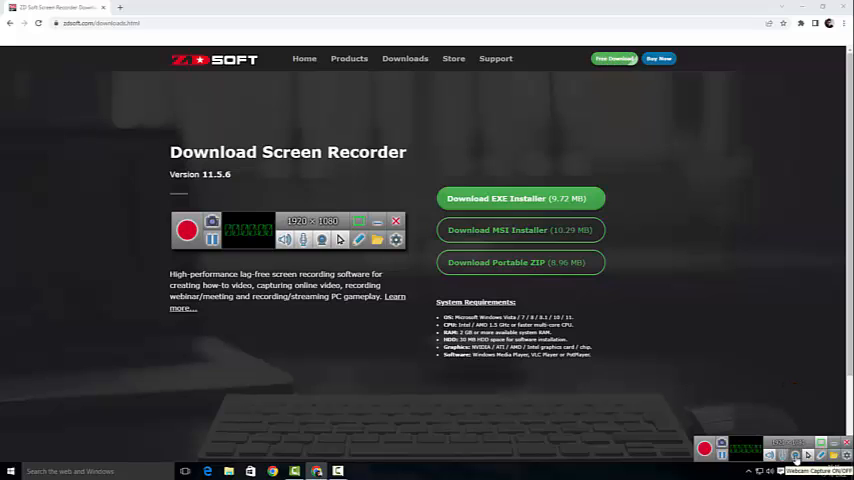
pyautogui.moveTo(804, 398)
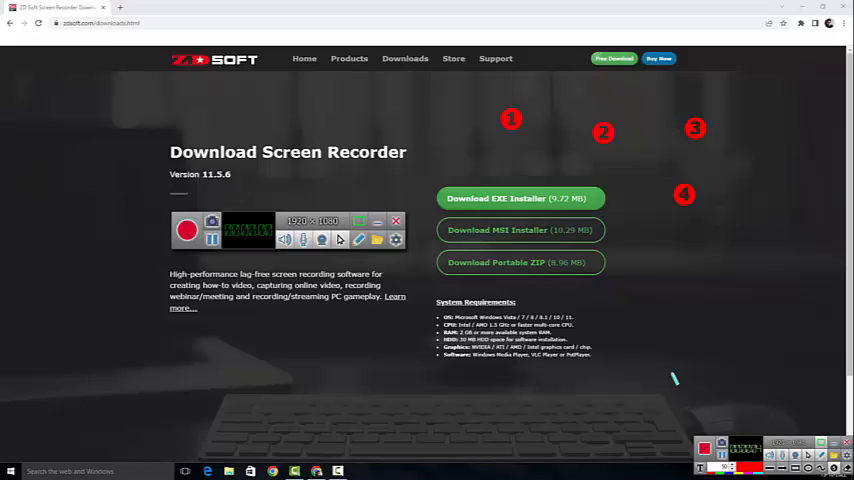
pyautogui.moveTo(756, 368)
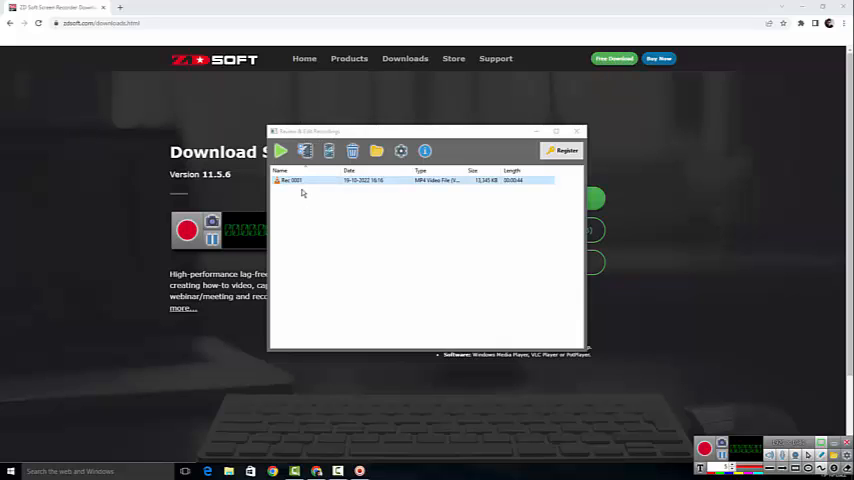
pyautogui.click(300, 180)
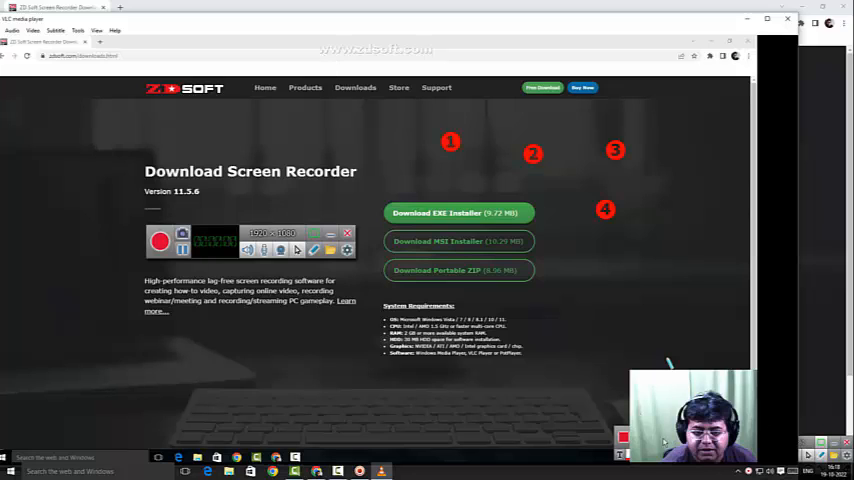
pyautogui.moveTo(664, 442)
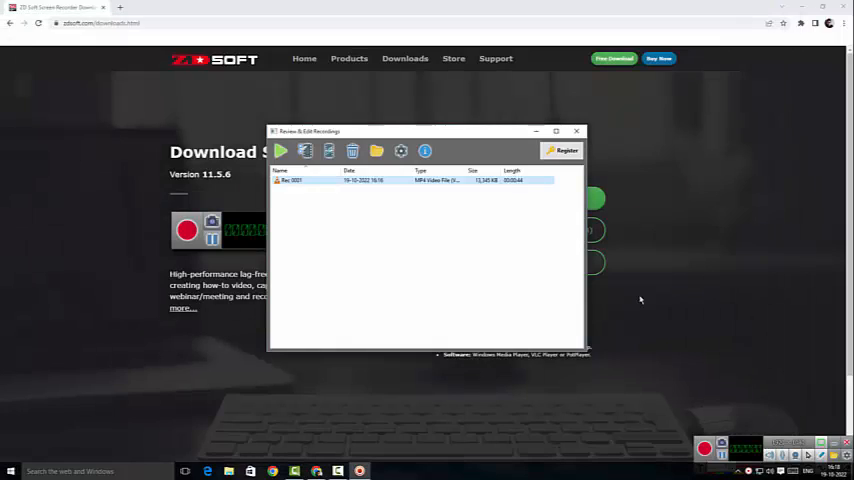
pyautogui.moveTo(548, 228)
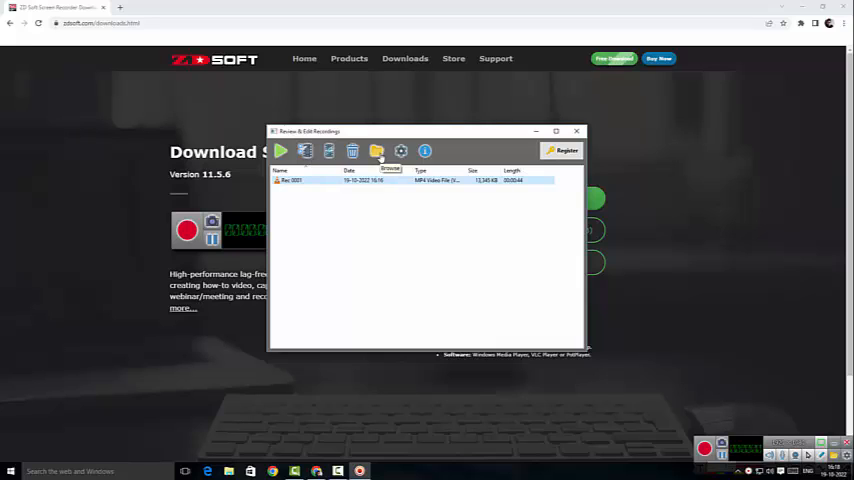
pyautogui.moveTo(388, 270)
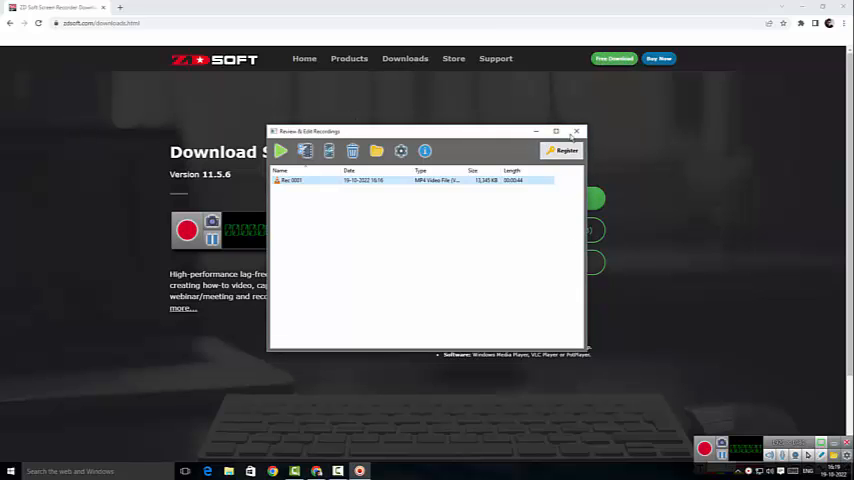
# - Bring up the recorder's Settings window with video, audio, screen and mouse options
pyautogui.click(576, 132)
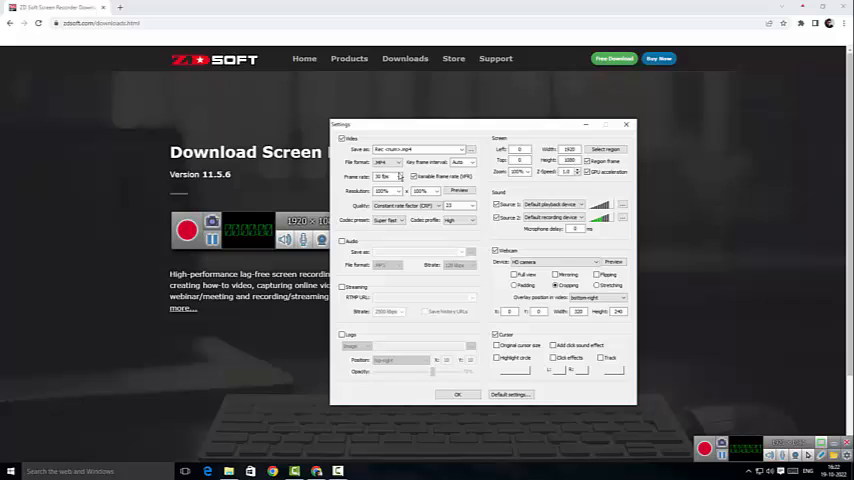
# - Review the video capture choices, frame rate and text overlay option in Settings, then close it
pyautogui.click(388, 162)
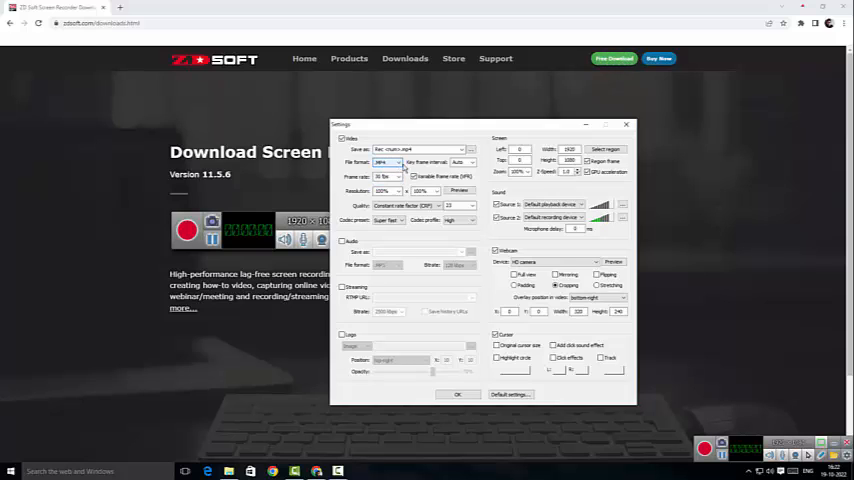
pyautogui.click(466, 162)
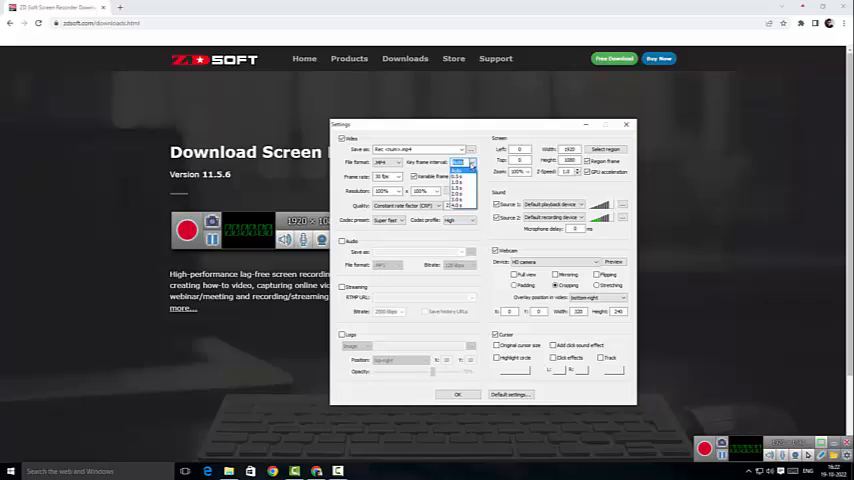
pyautogui.click(390, 176)
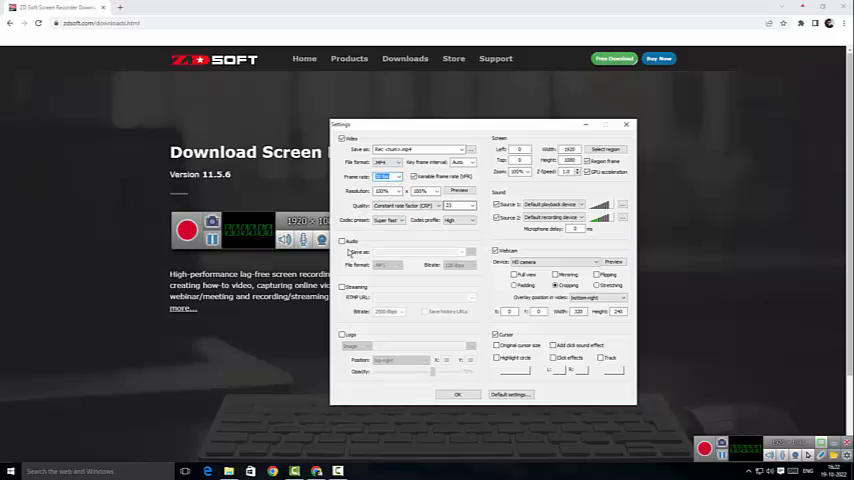
pyautogui.click(344, 242)
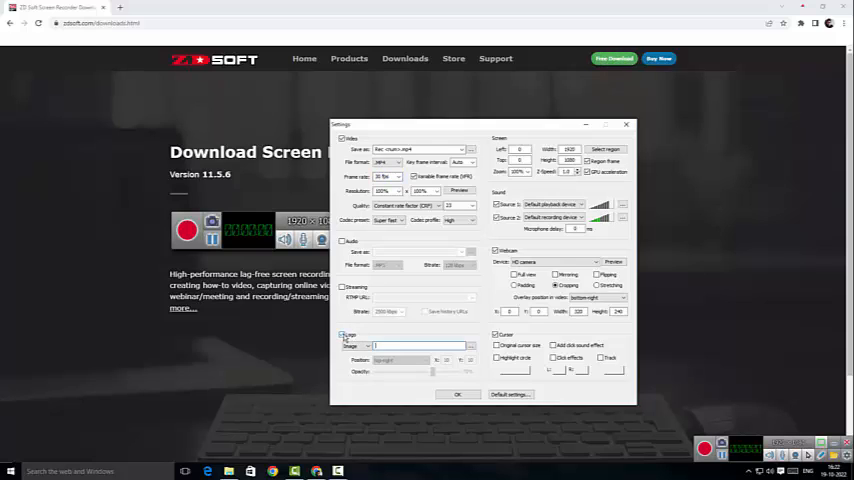
pyautogui.click(344, 334)
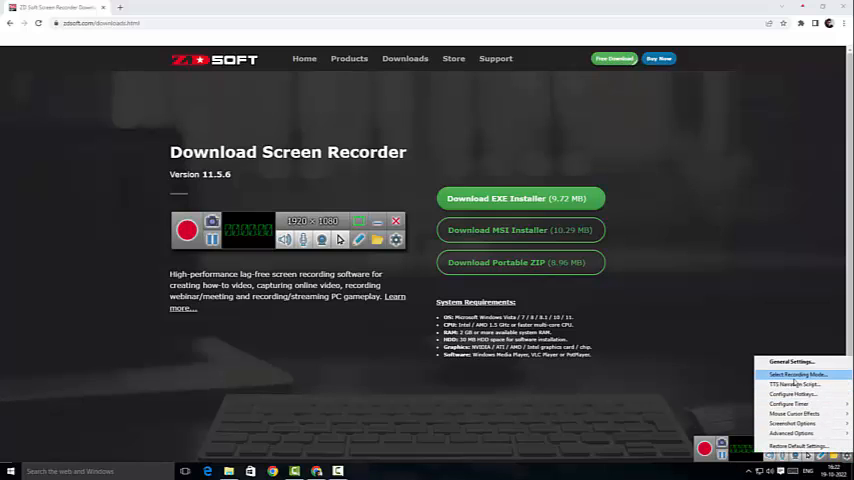
# - Enter the greeting 'Hi Everyone Nice to Meet You' in the TTS Narration Script window
pyautogui.click(798, 374)
pyautogui.write('Hi Everyone')
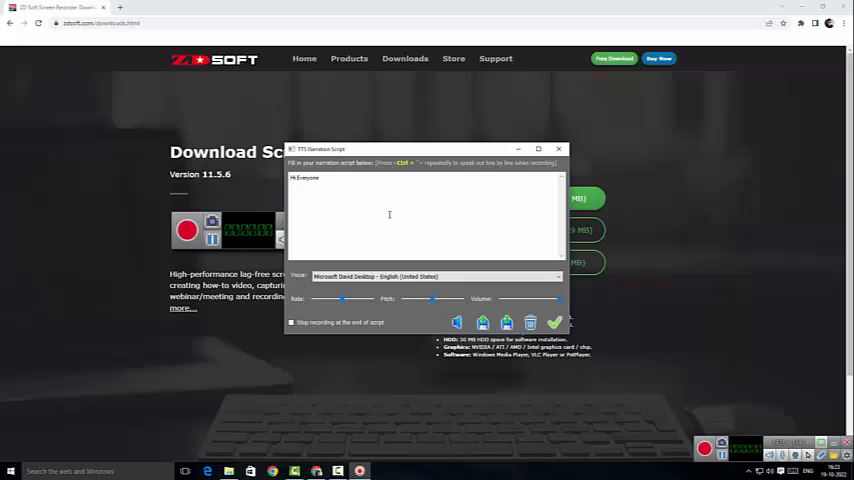
pyautogui.write('Nice to Meet You')
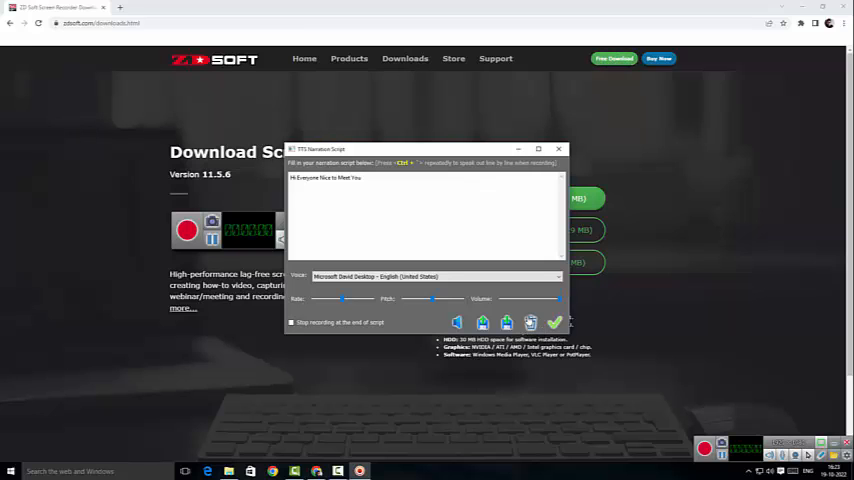
# - Close the narration script, view the Configure Hotkeys list from the tray menu and close it
pyautogui.click(558, 148)
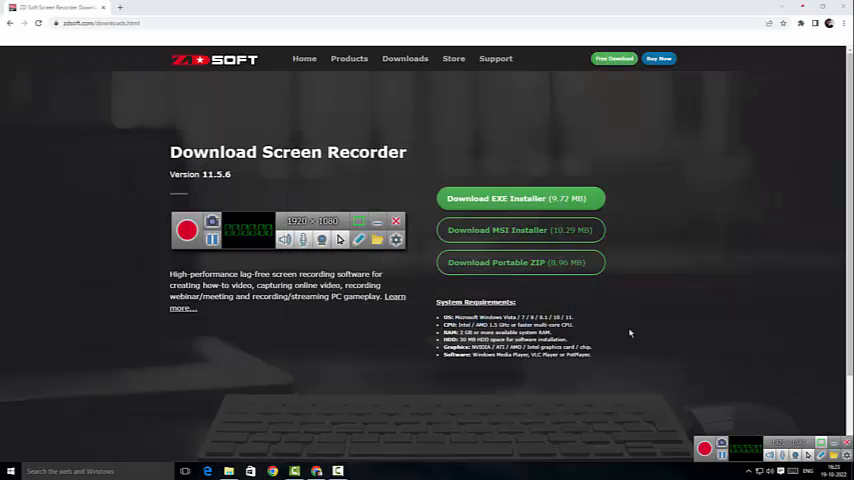
pyautogui.rightClick(744, 450)
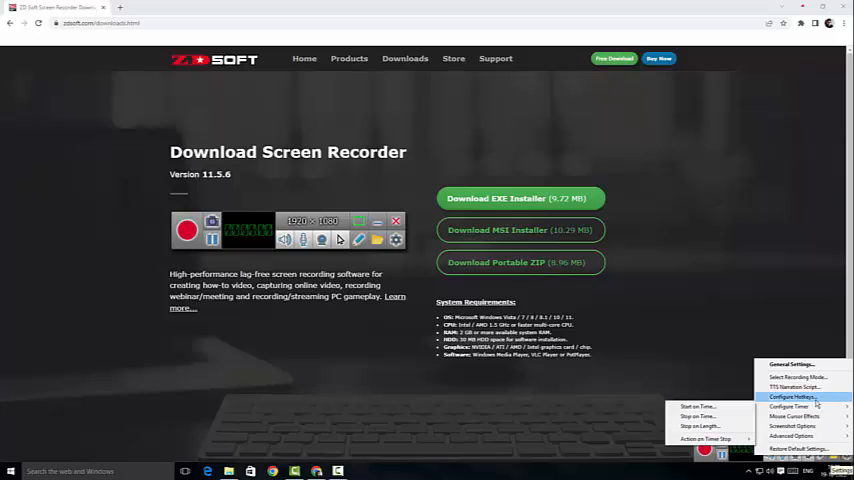
pyautogui.click(792, 396)
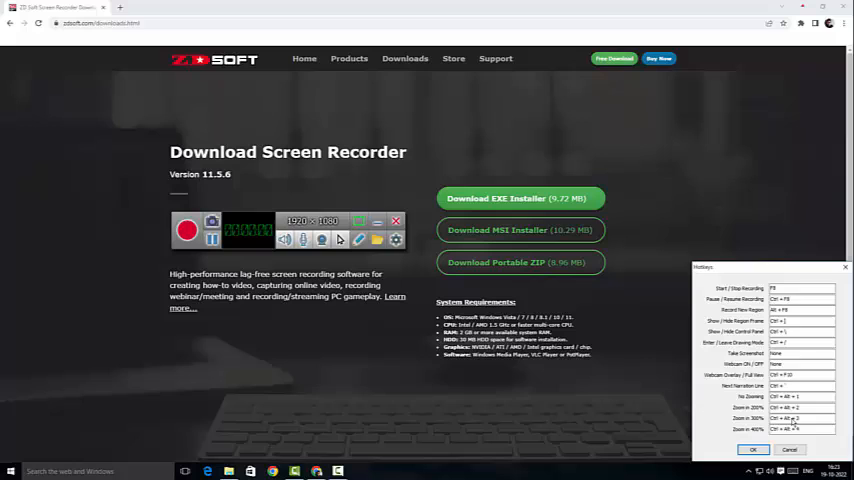
pyautogui.click(752, 448)
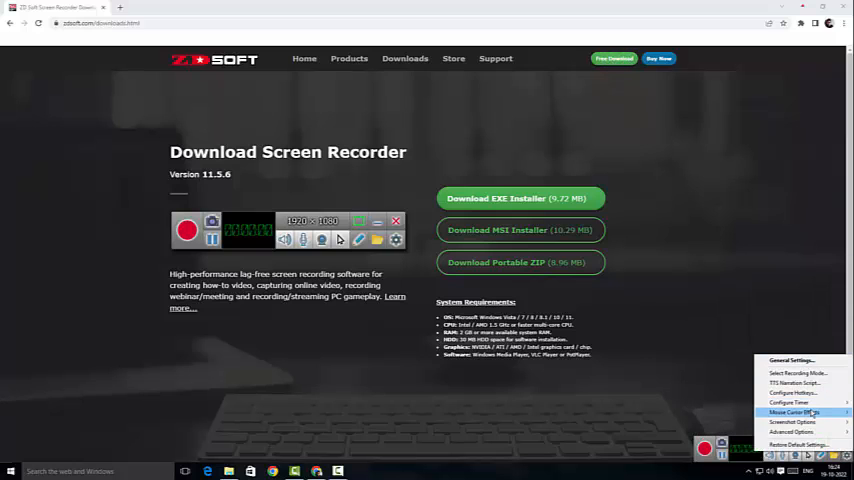
# - Show the Mouse Cursor Effects choices in the tray options menu
pyautogui.click(796, 412)
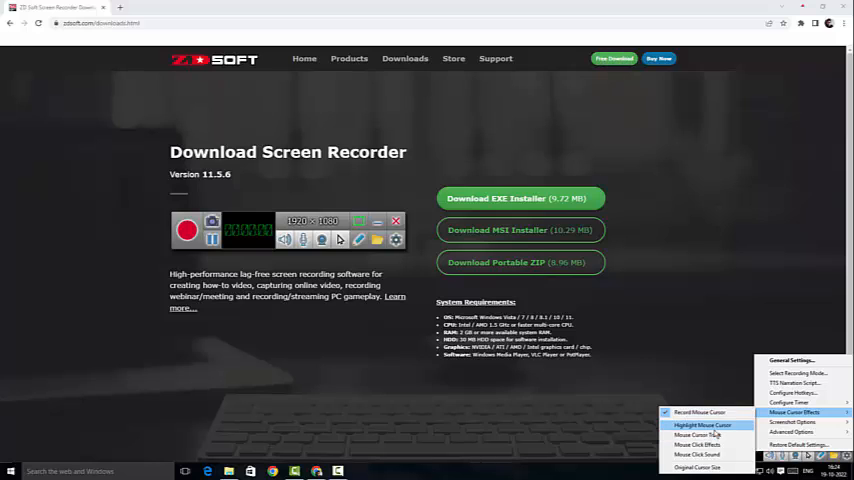
pyautogui.moveTo(696, 444)
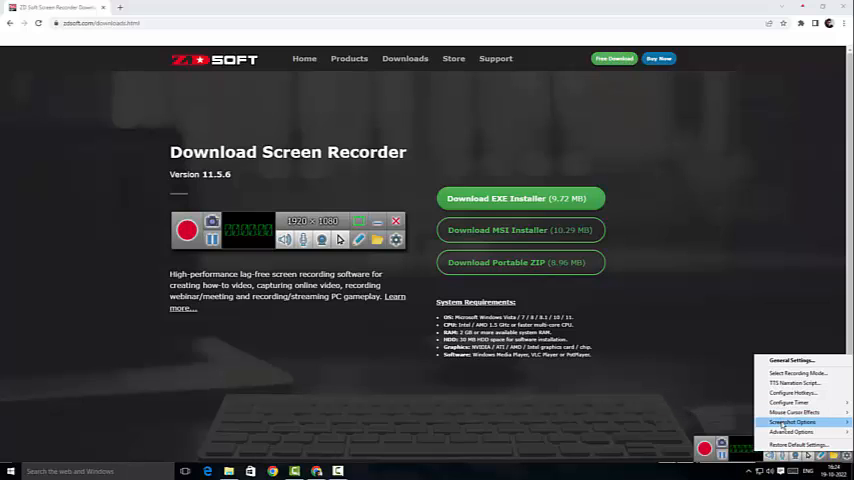
pyautogui.moveTo(792, 420)
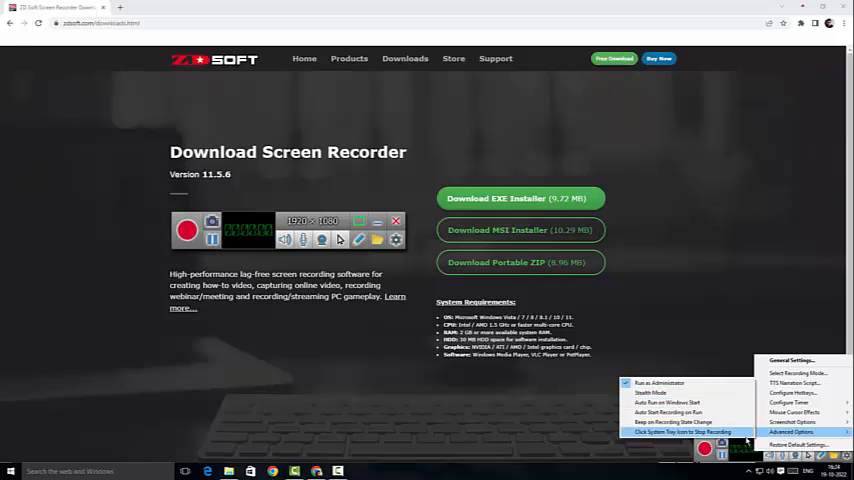
pyautogui.moveTo(650, 392)
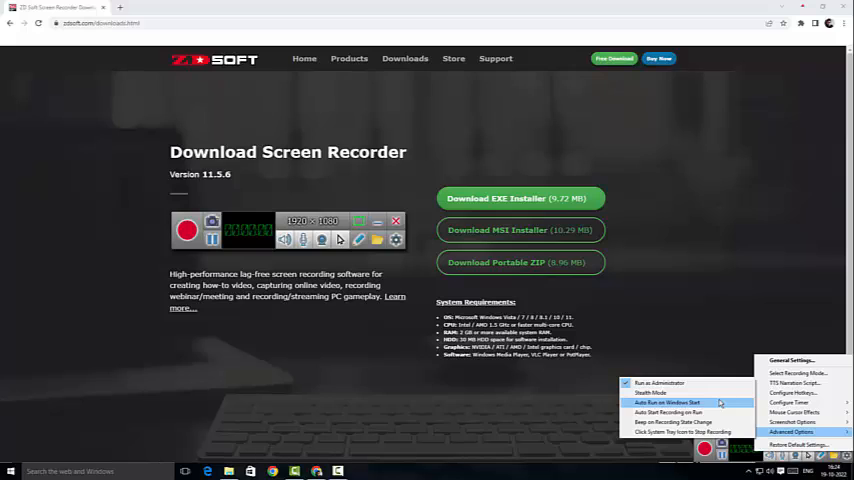
pyautogui.moveTo(672, 420)
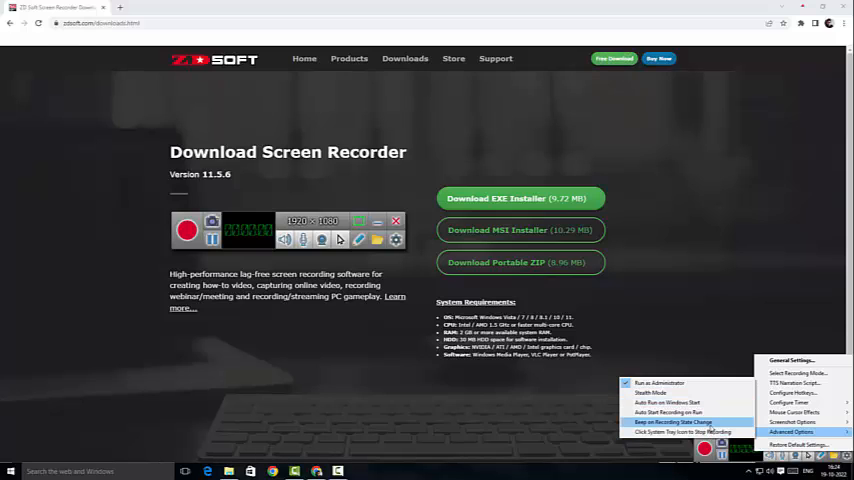